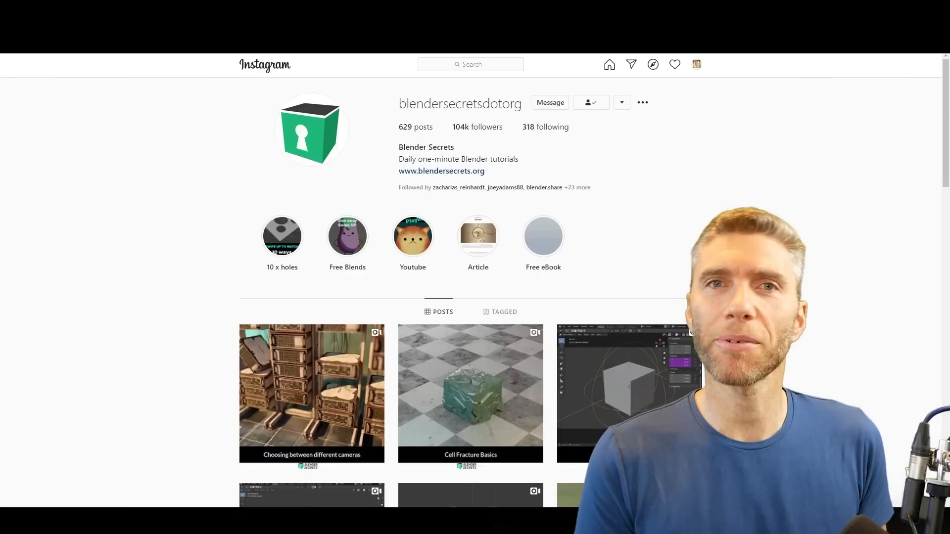
- Open the Cell Fracture Basics post from the Blender Secrets profile grid
scroll(down, 3)
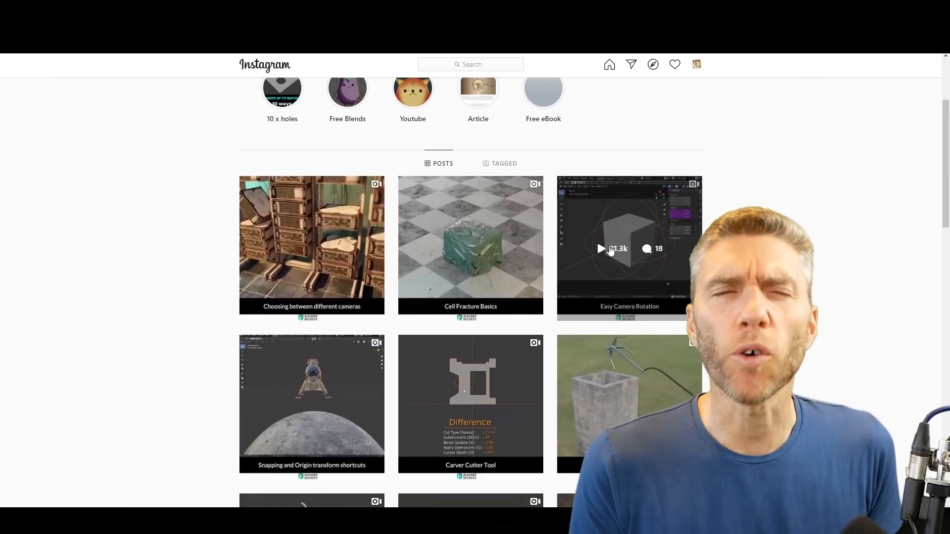
click(470, 248)
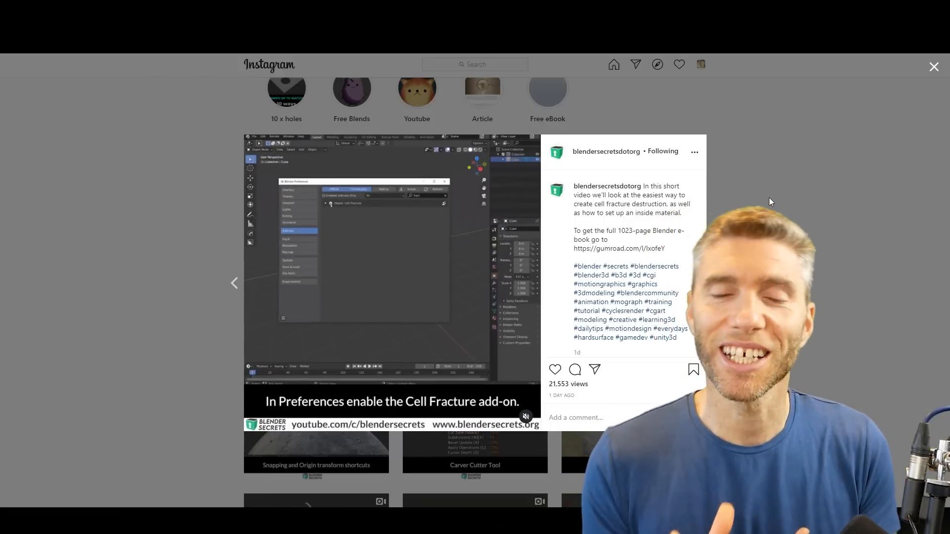
- Close the open post and open the Cable Collision post further down the grid
click(933, 66)
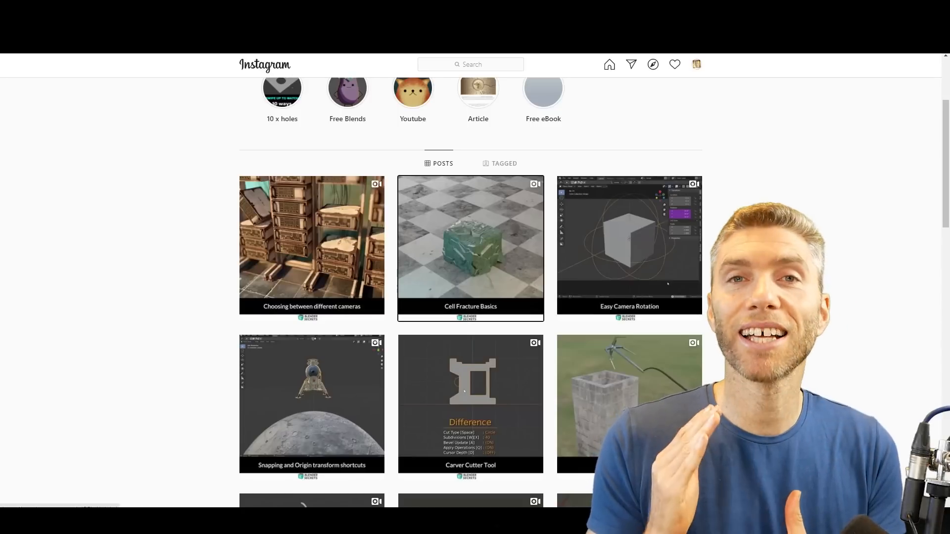
scroll(down, 3)
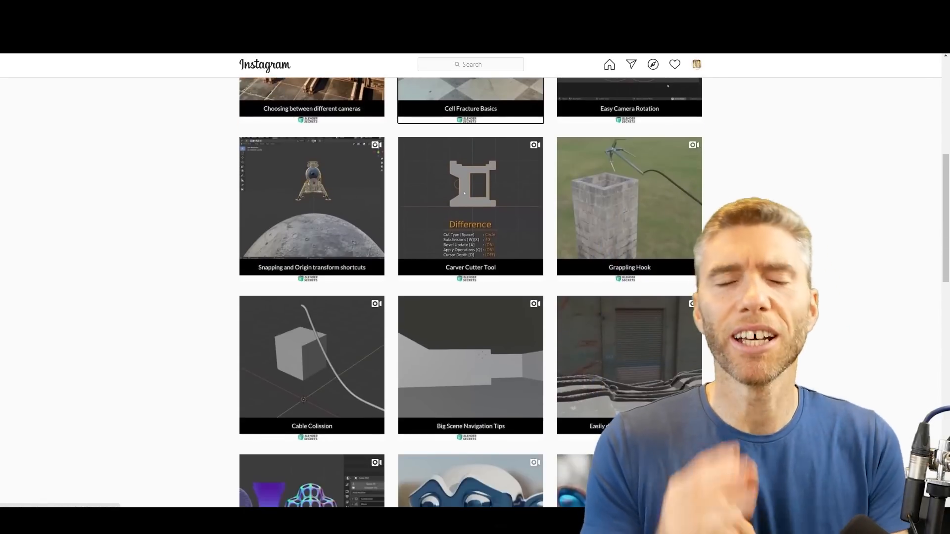
click(312, 365)
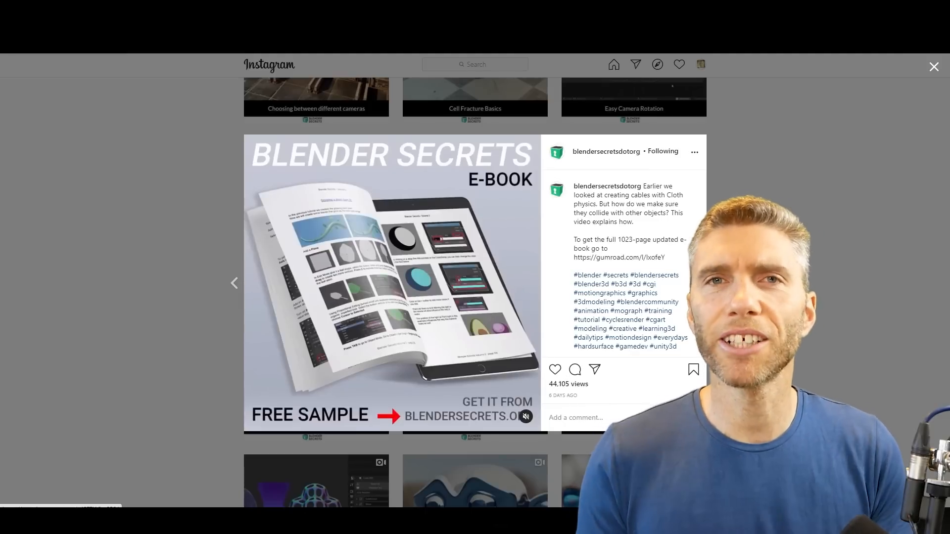
- Play a Daily Blender Tips video about the Geometry node from the channel home page
click(934, 66)
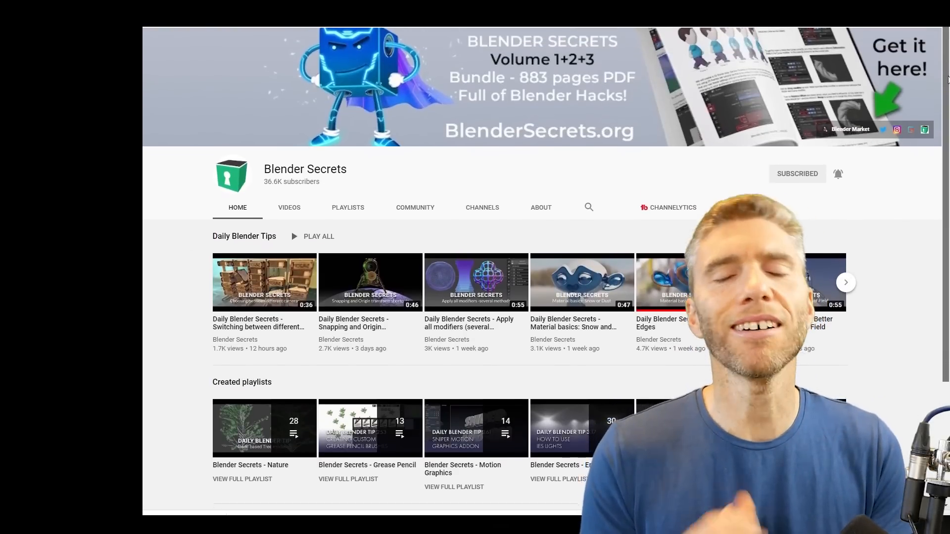
scroll(down, 3)
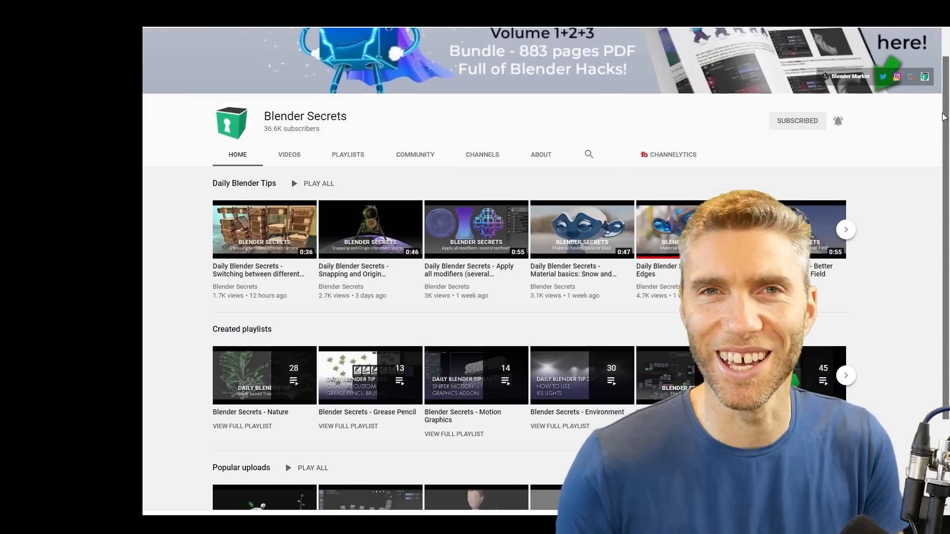
scroll(down, 3)
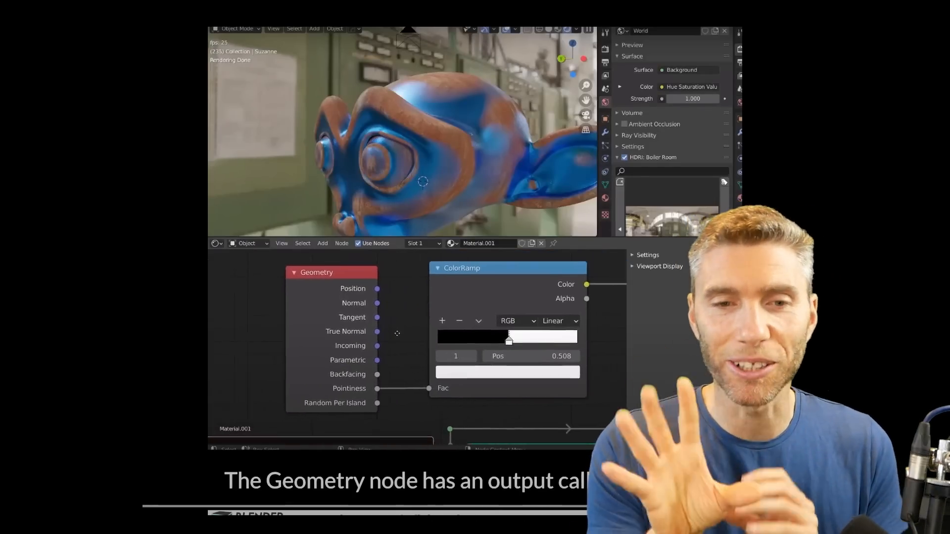
drag(508, 338, 517, 338)
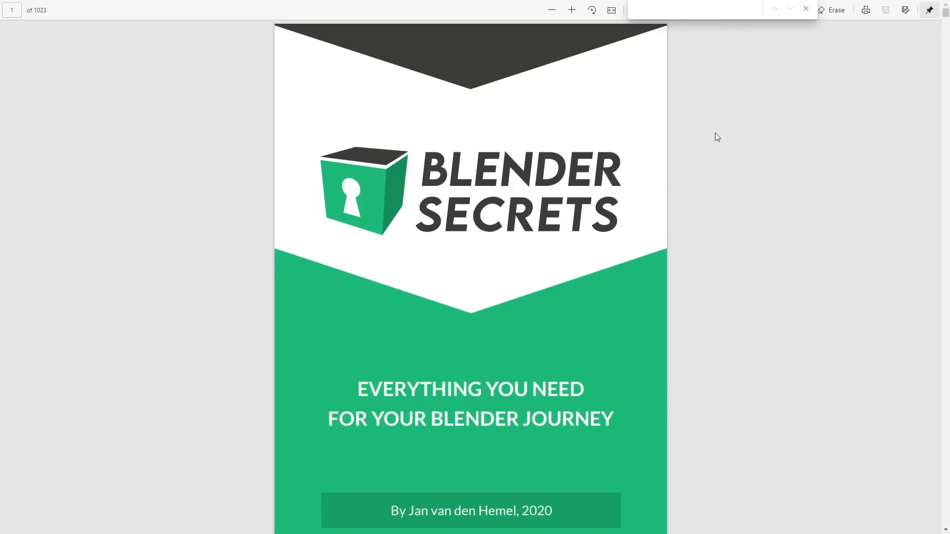
- Find 'textures' in the e-book PDF and jump to the second match in the contents
text(textures)
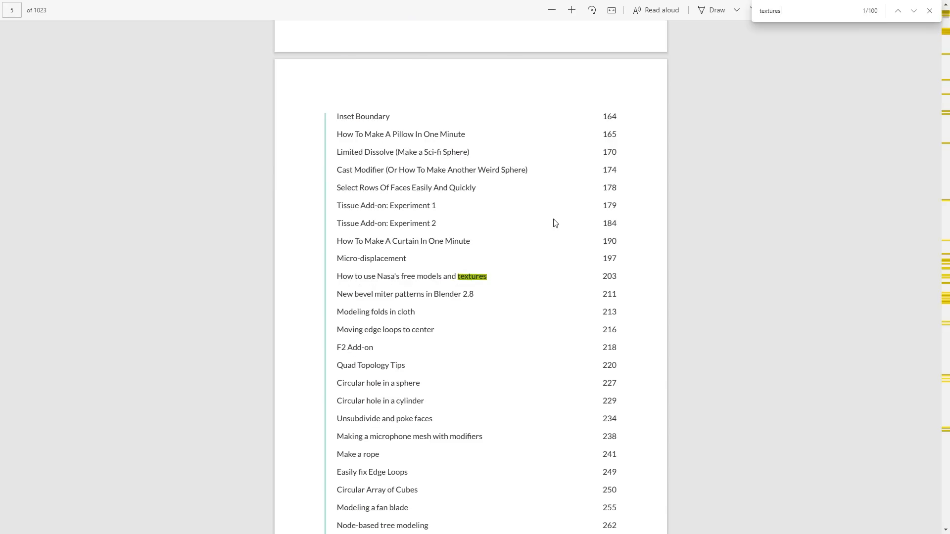
mouse_move(416, 290)
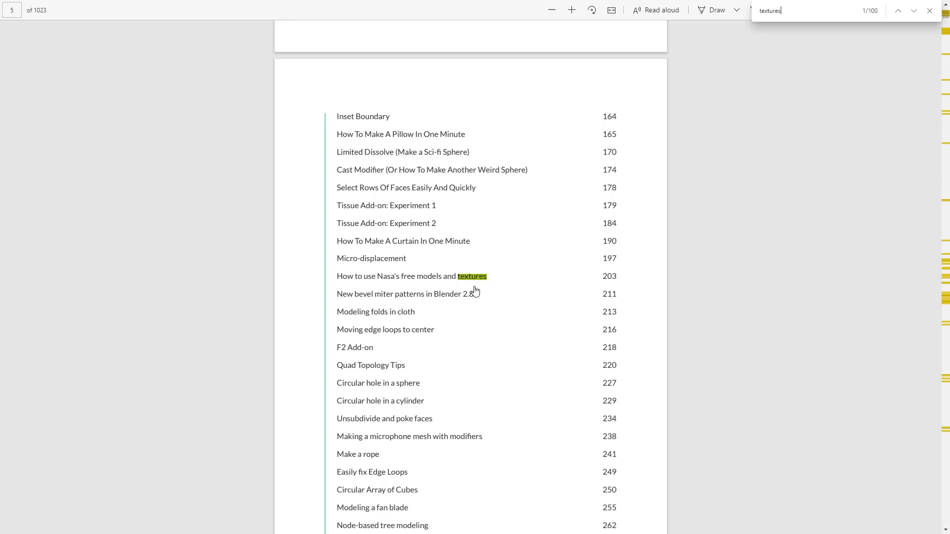
click(913, 10)
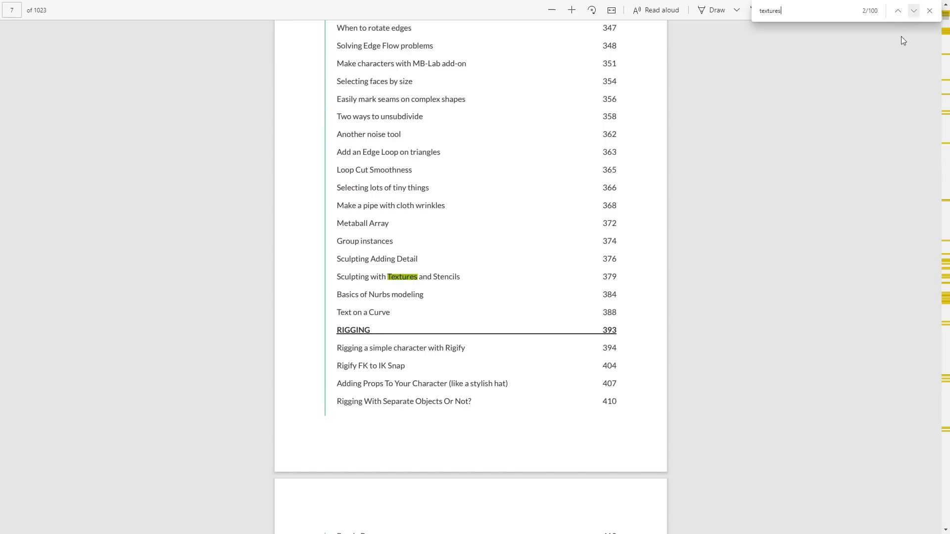
mouse_move(815, 153)
text(boolean)
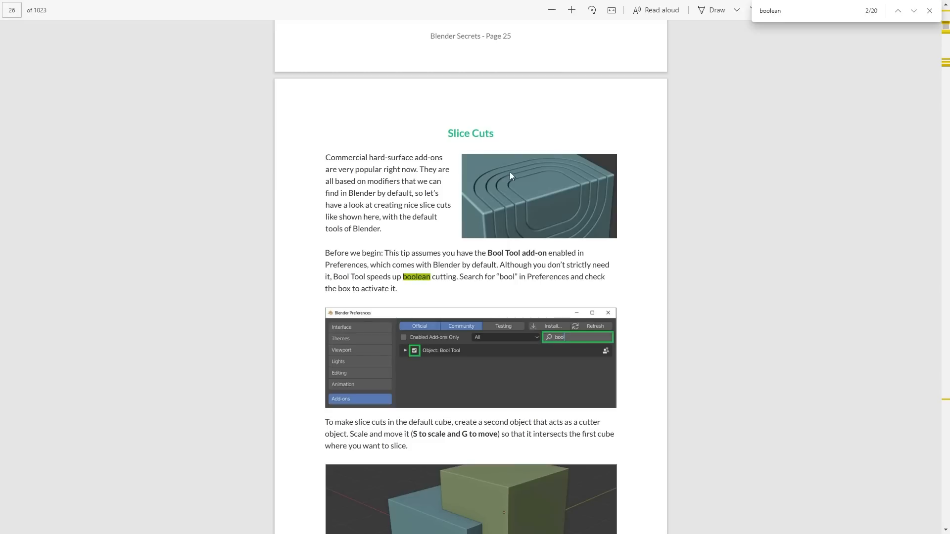
mouse_move(552, 293)
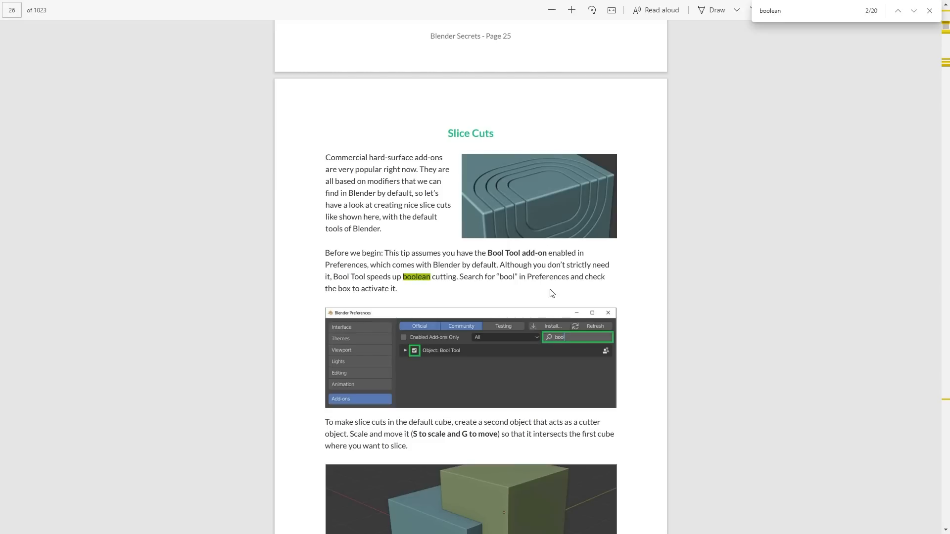
- Step through 'boolean' matches to the Non-Destructive Boolean Workflow pages near page 100
scroll(down, 3)
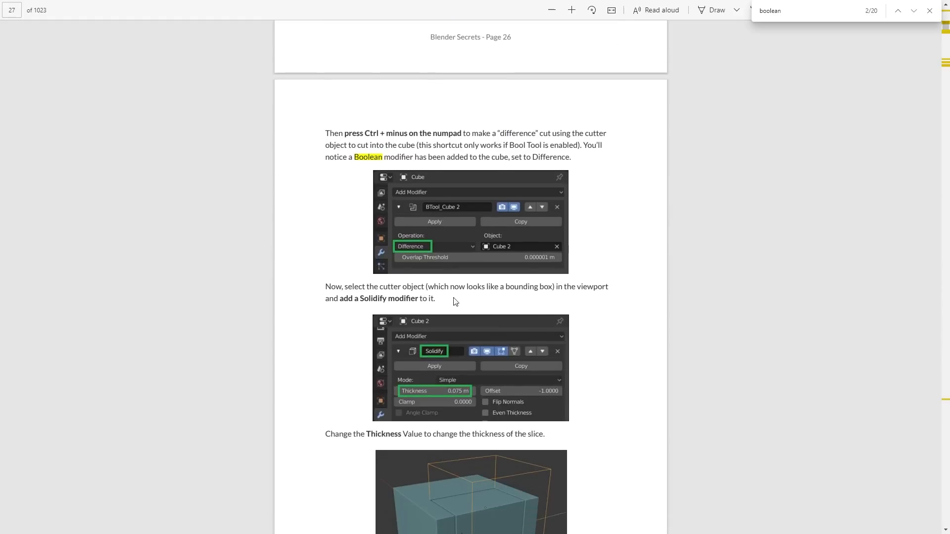
scroll(down, 3)
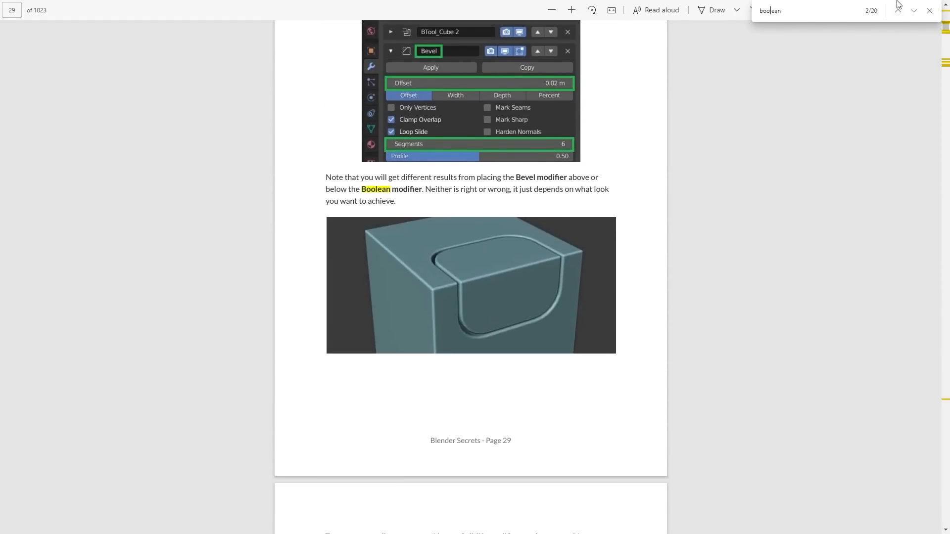
click(899, 10)
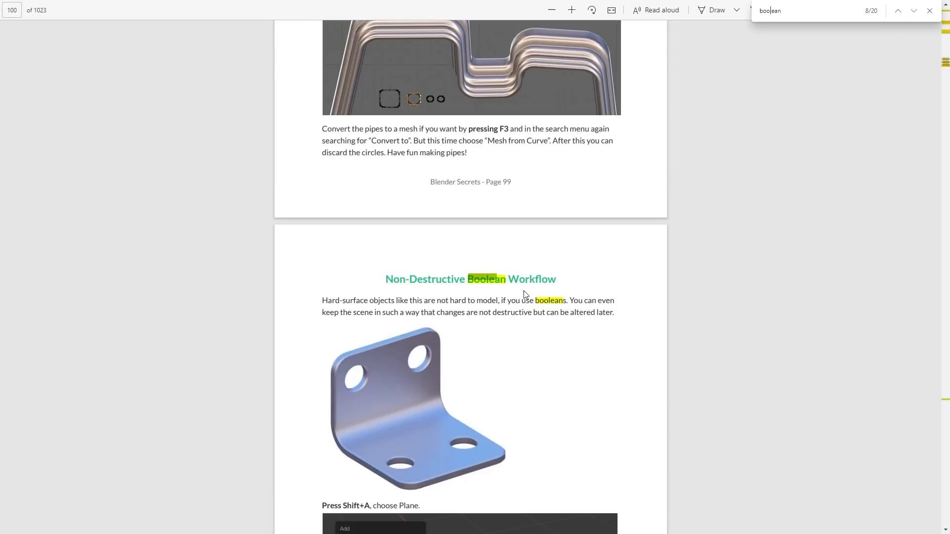
scroll(down, 3)
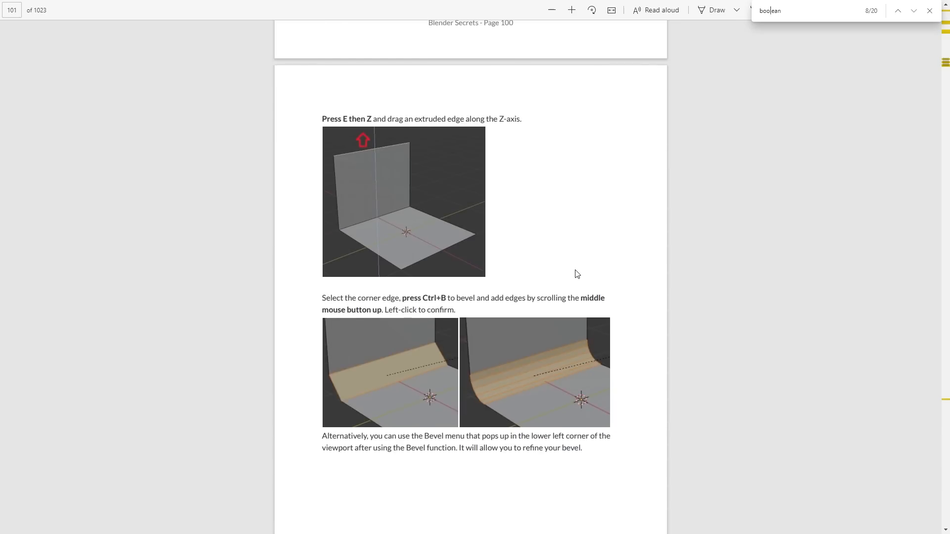
scroll(down, 3)
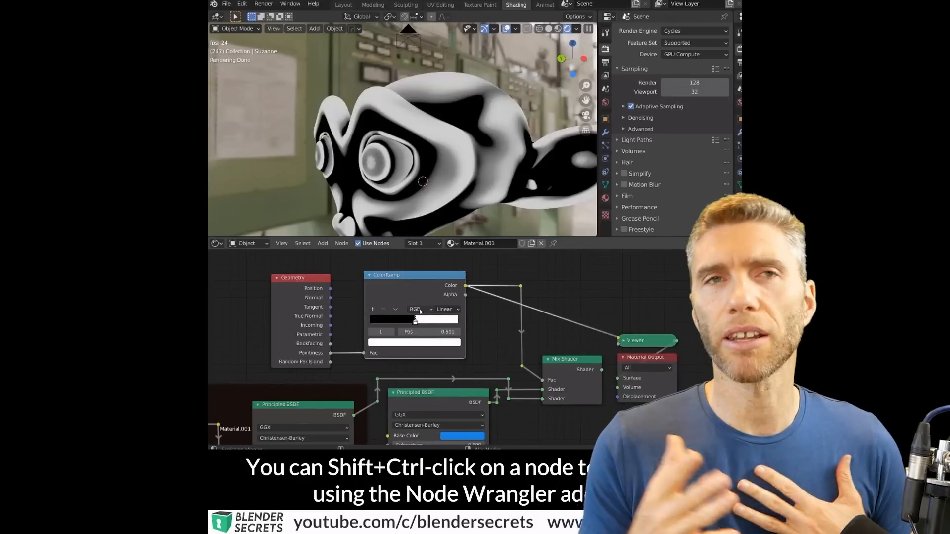
- Scrub through the daily tip videos until the normal-map baking tip plays
drag(415, 320, 419, 320)
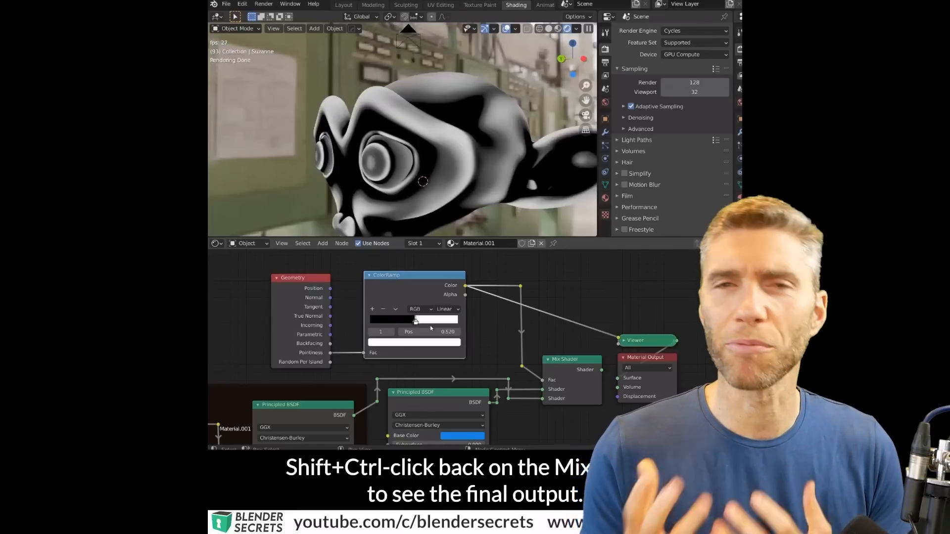
click(563, 359)
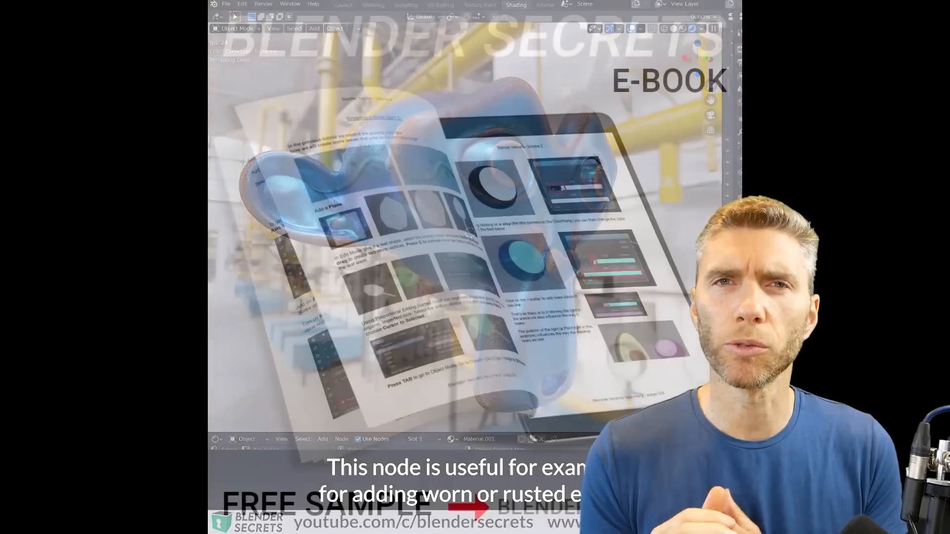
click(352, 30)
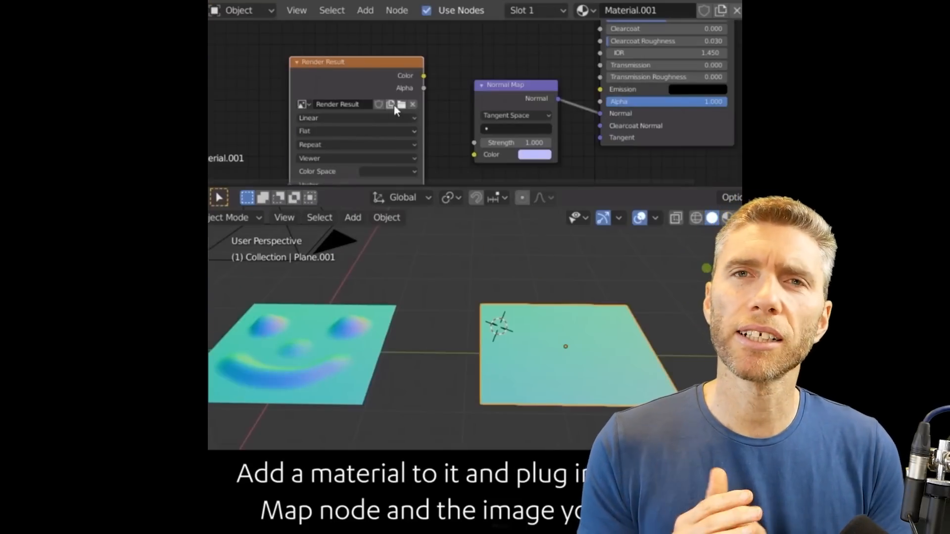
drag(422, 75, 474, 154)
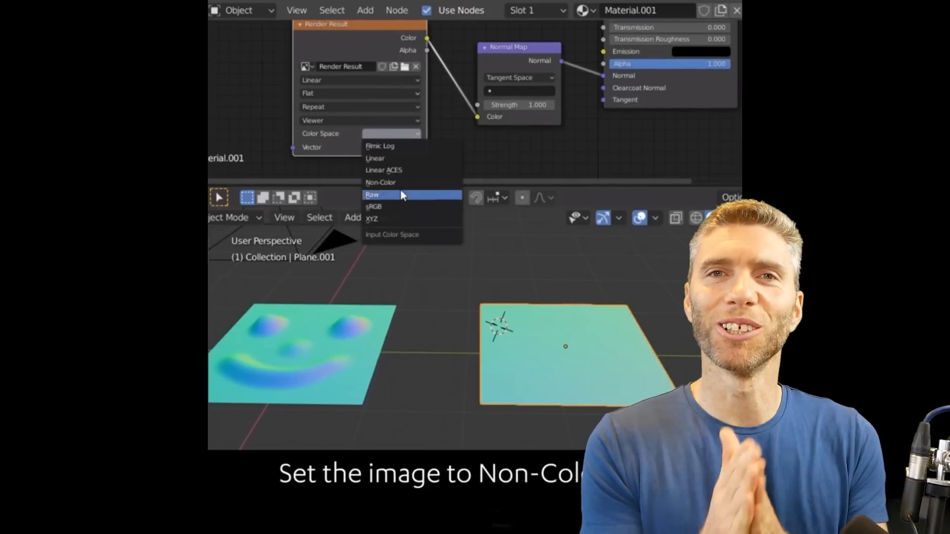
click(380, 182)
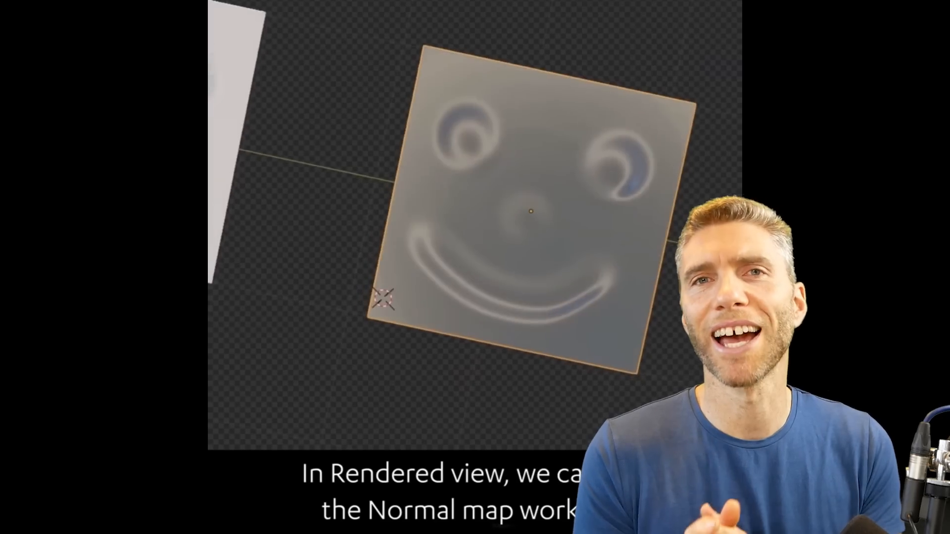